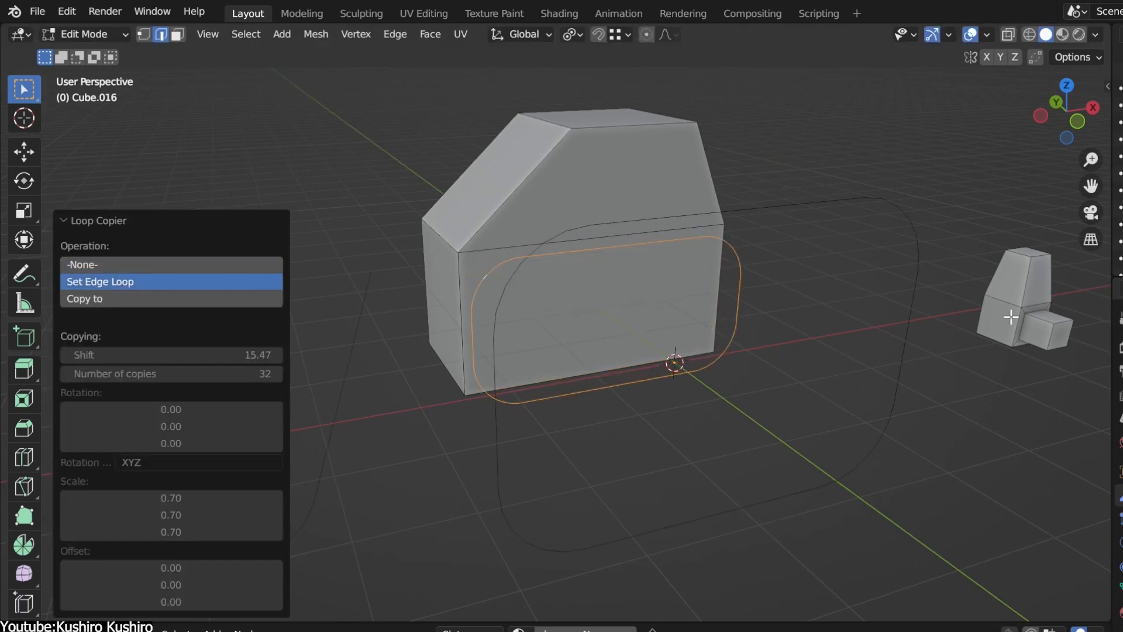
- Copy the block's orange edge loop along the curved path as 32 copies with Loop Copier
left_click(84, 298)
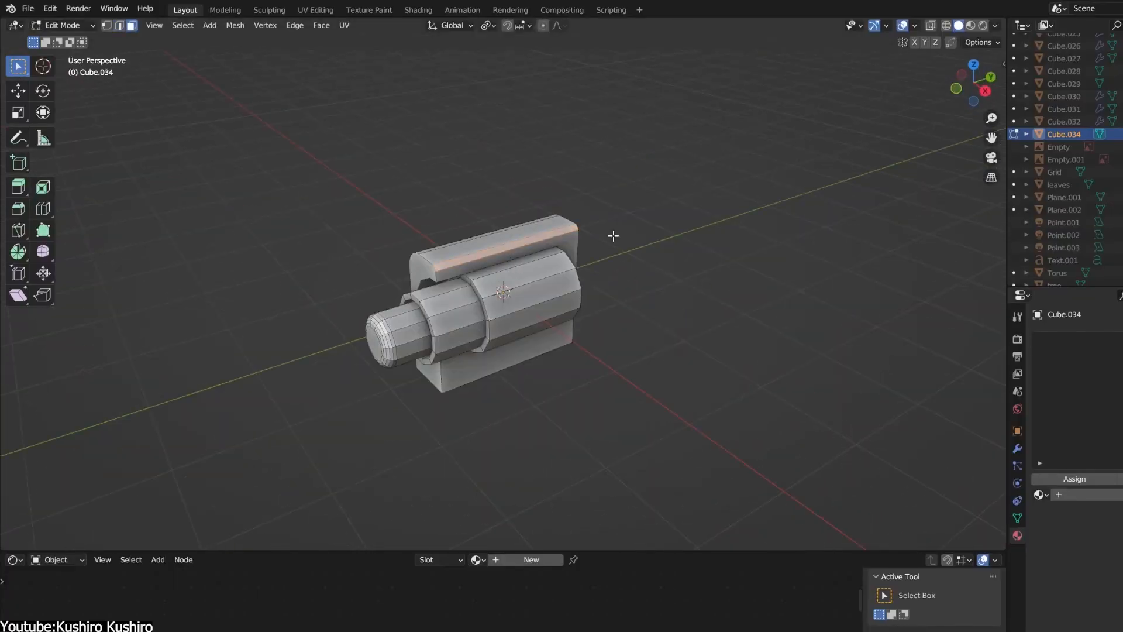
- Create an Edge Pipe along the selected edge path across the robot's body, adjusting Pipe Thickness
left_click_drag(613, 235, 513, 280)
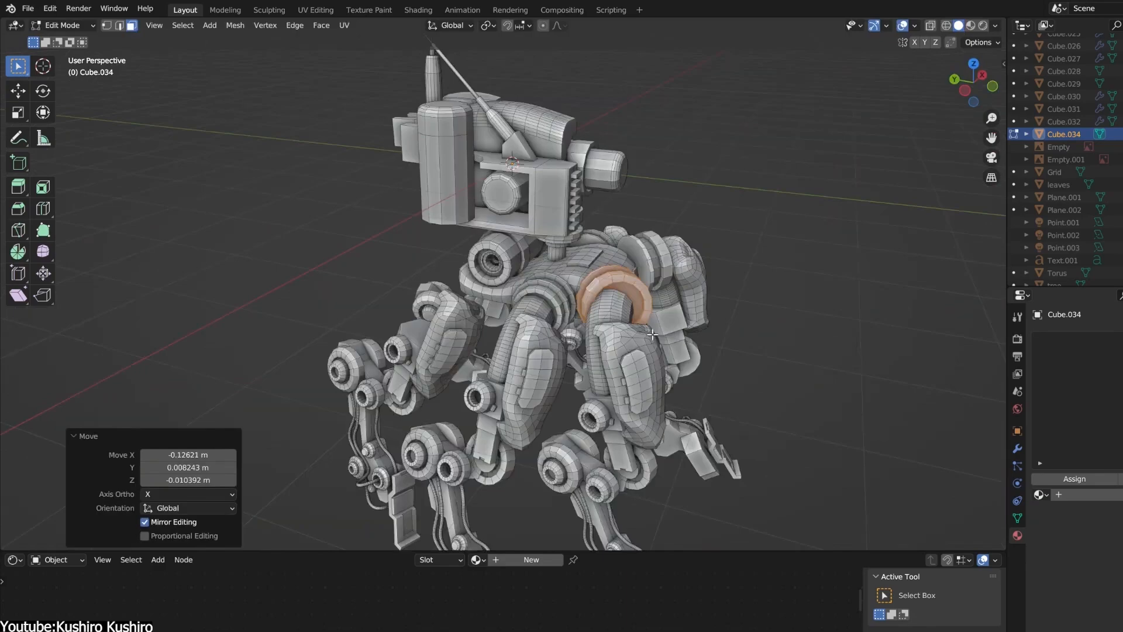
key("r")
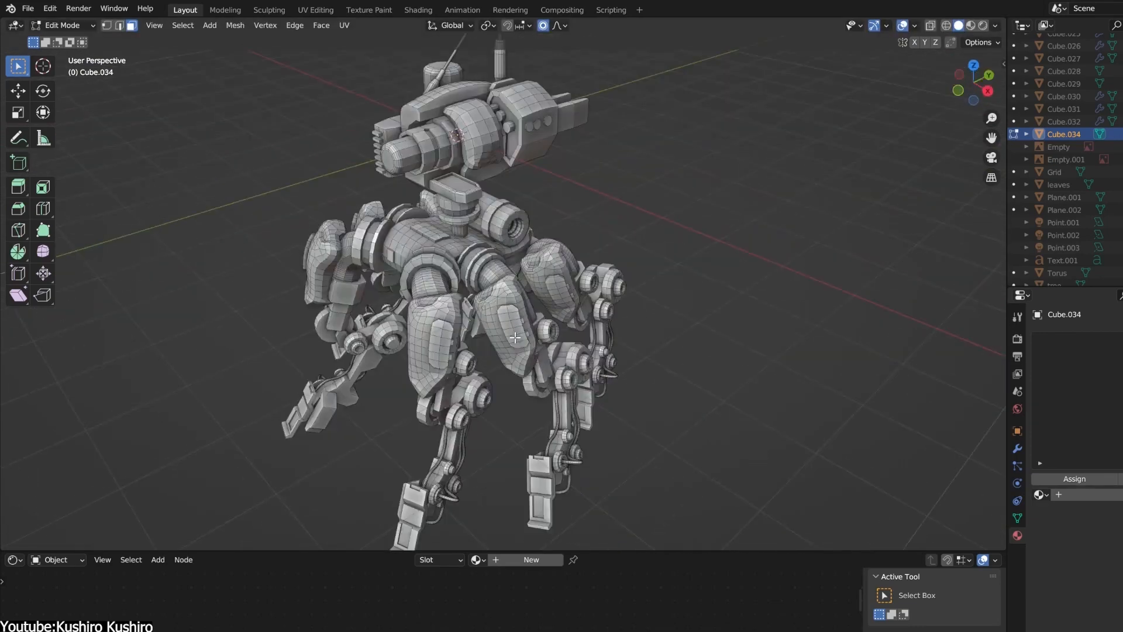
left_click_drag(515, 339, 509, 234)
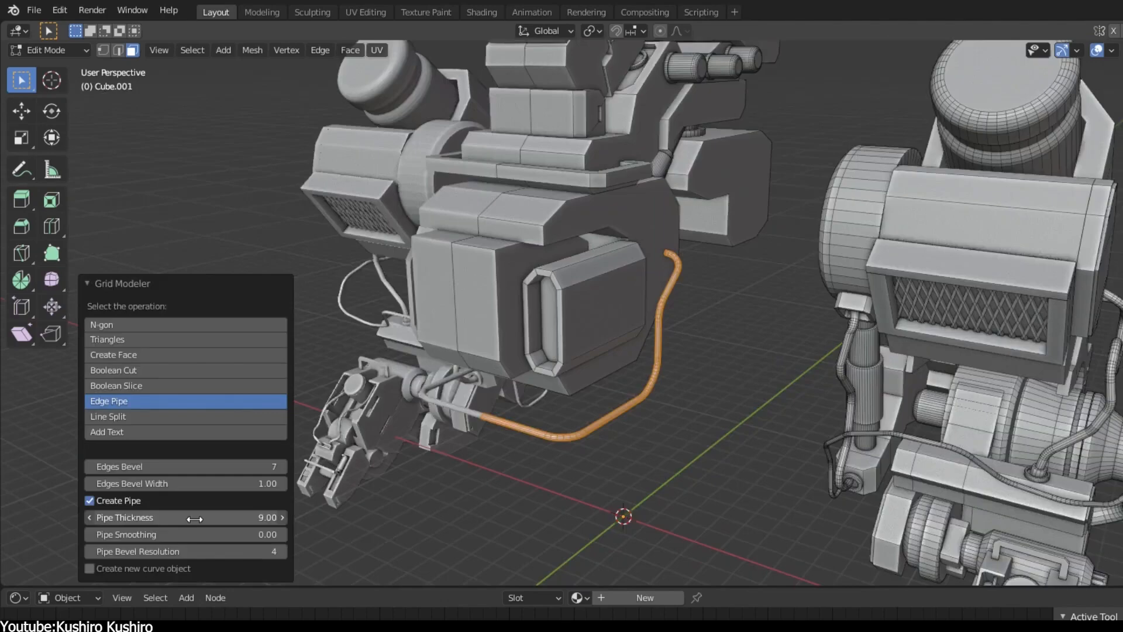
left_click(113, 420)
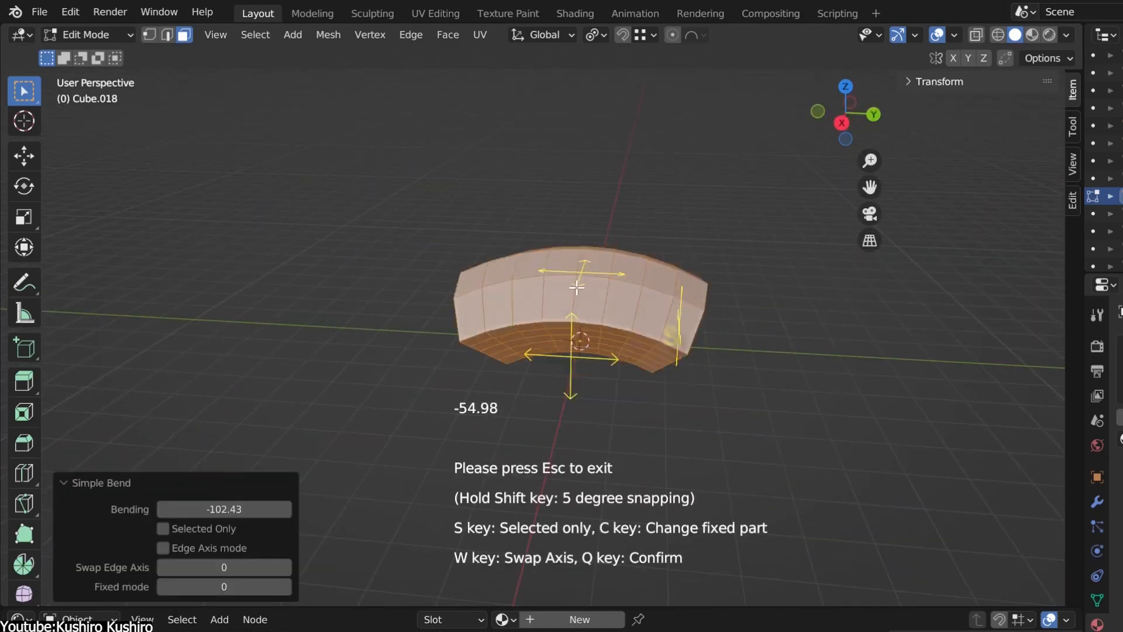
- Bend the straight block into an arc with Simple Bend, setting the bending angle by dragging
key("Escape")
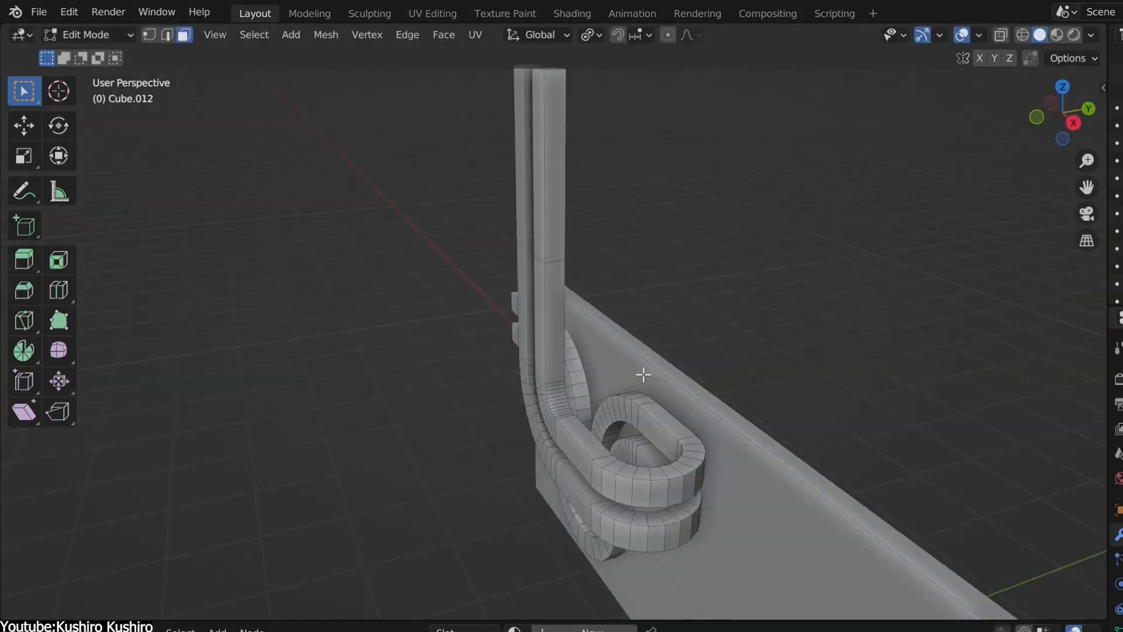
left_click_drag(643, 375, 854, 438)
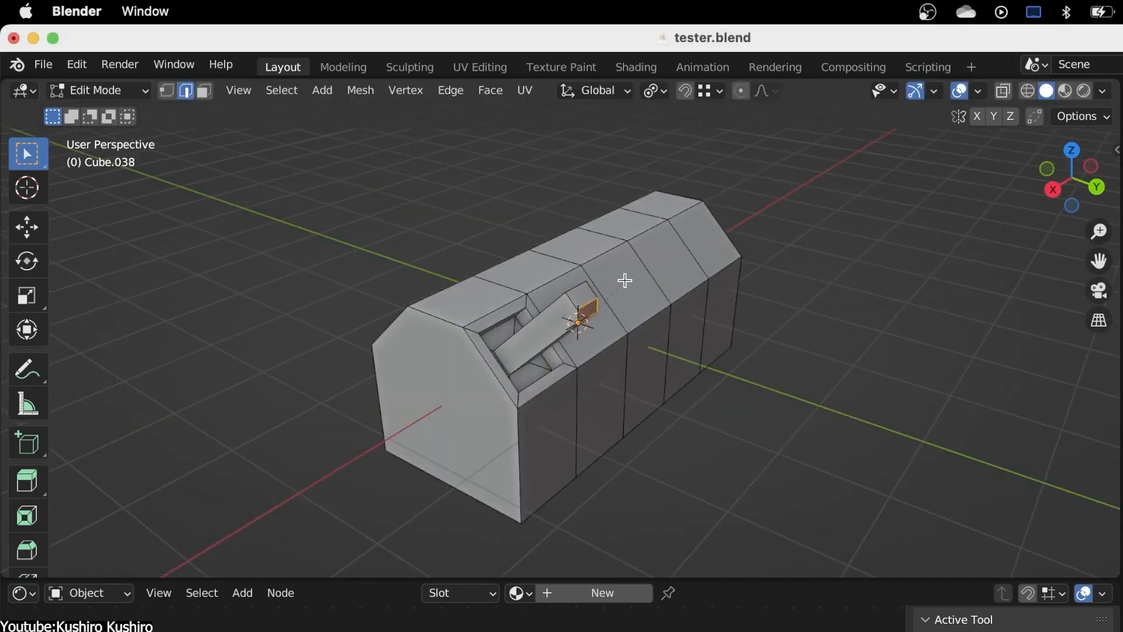
- Paste the angled arm shape onto the long box's faces, adjusting Alignment Index and Depth scale
left_click_drag(588, 308, 895, 330)
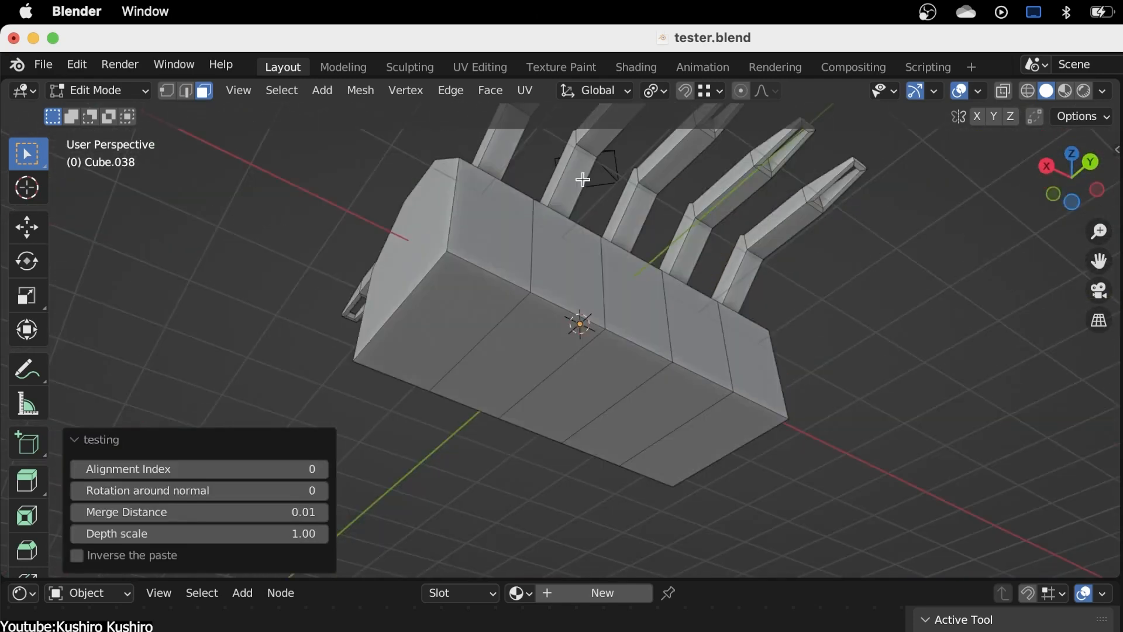
left_click(186, 91)
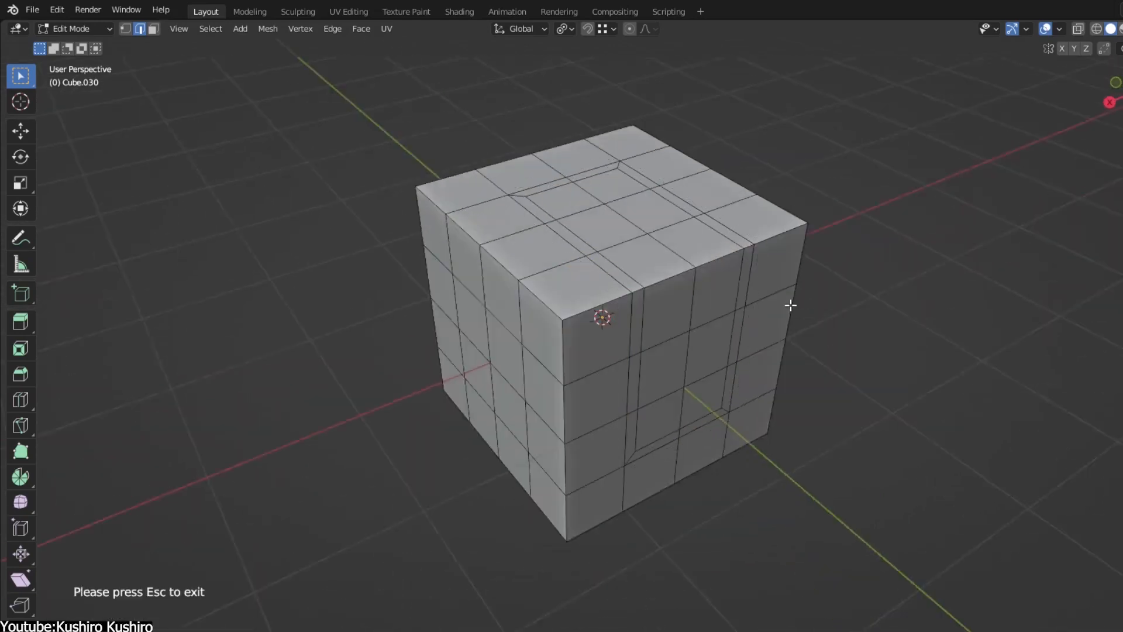
- Launch Grid Modeler from Quick Favorites on the winged mech mesh
left_click_drag(791, 305, 621, 277)
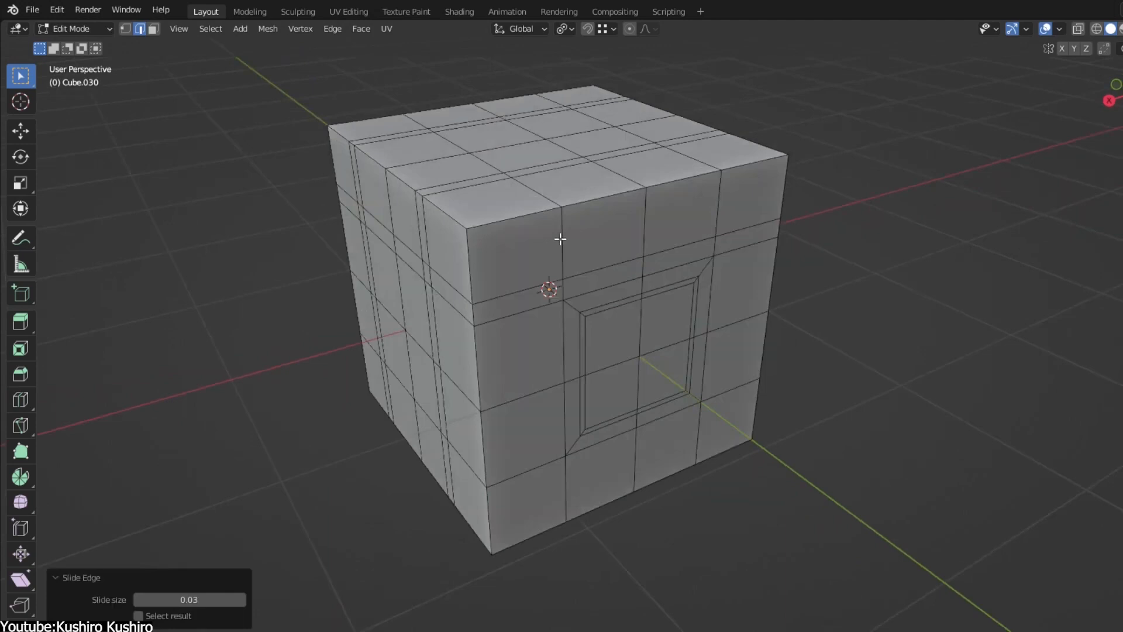
left_click(733, 225)
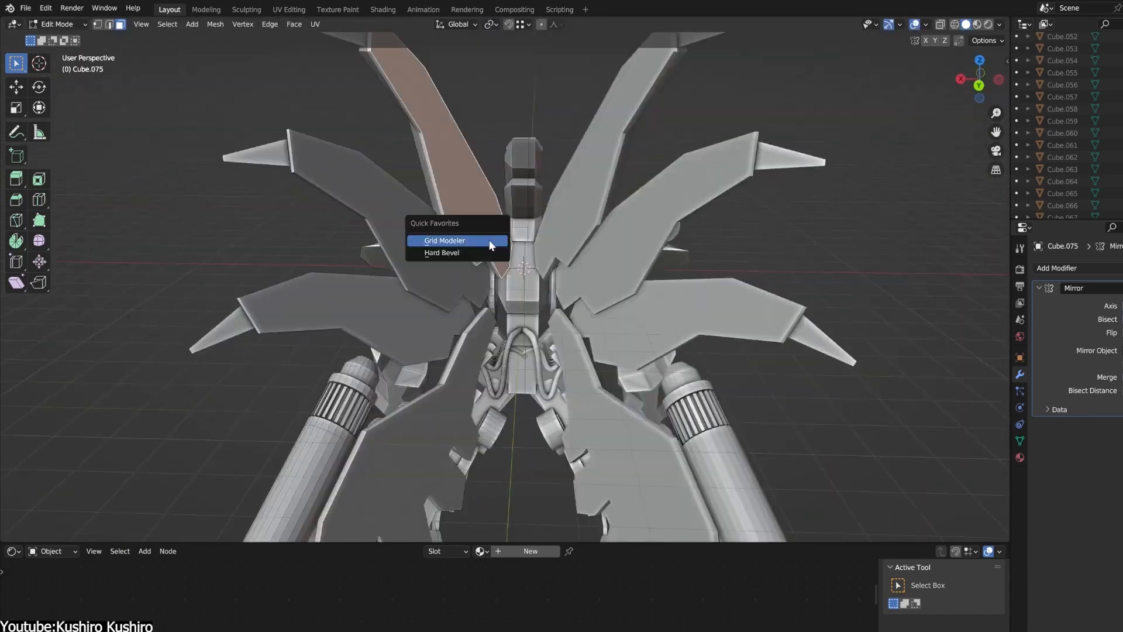
left_click(445, 239)
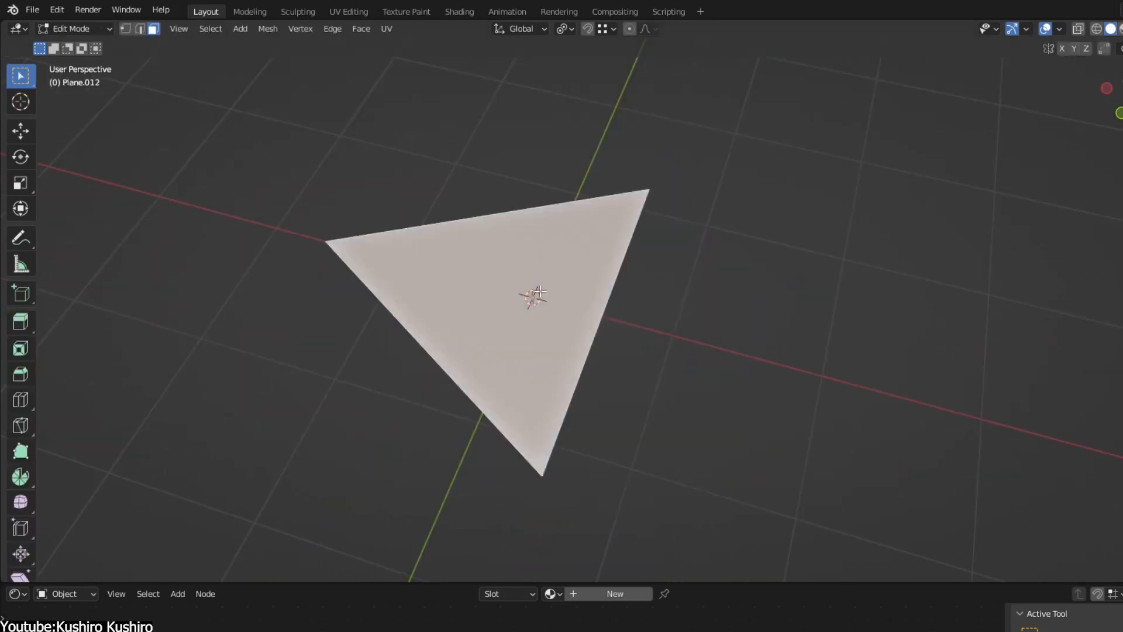
- Toggle Edit Mode to show the Beta Quad grid fill at size 0.40, then the beveled prism and holed cube
key("Tab")
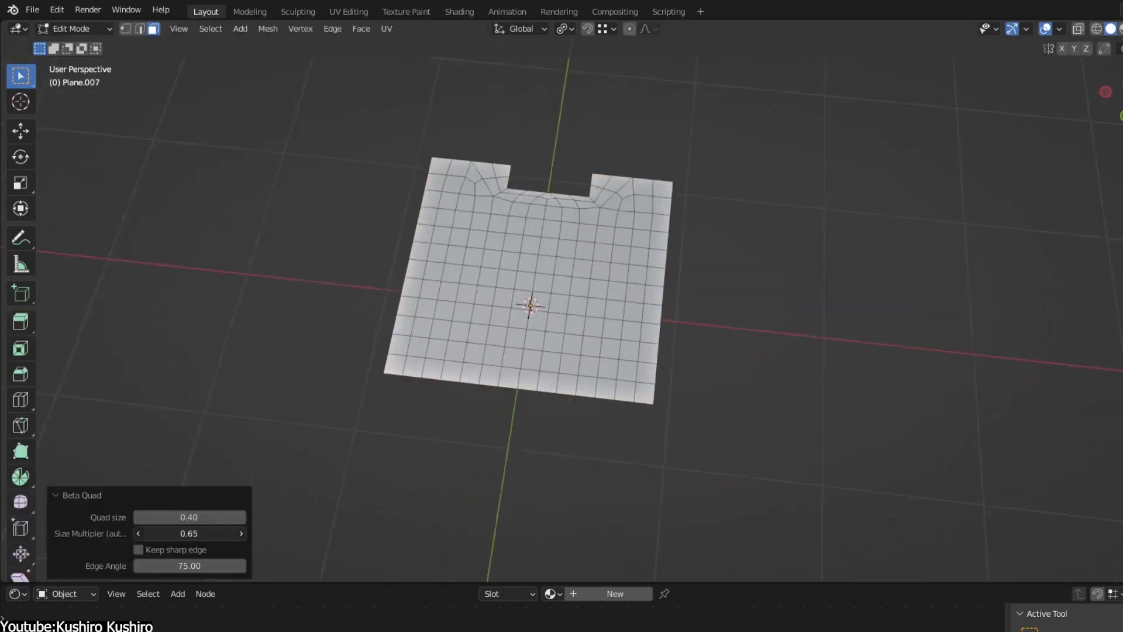
key("Tab")
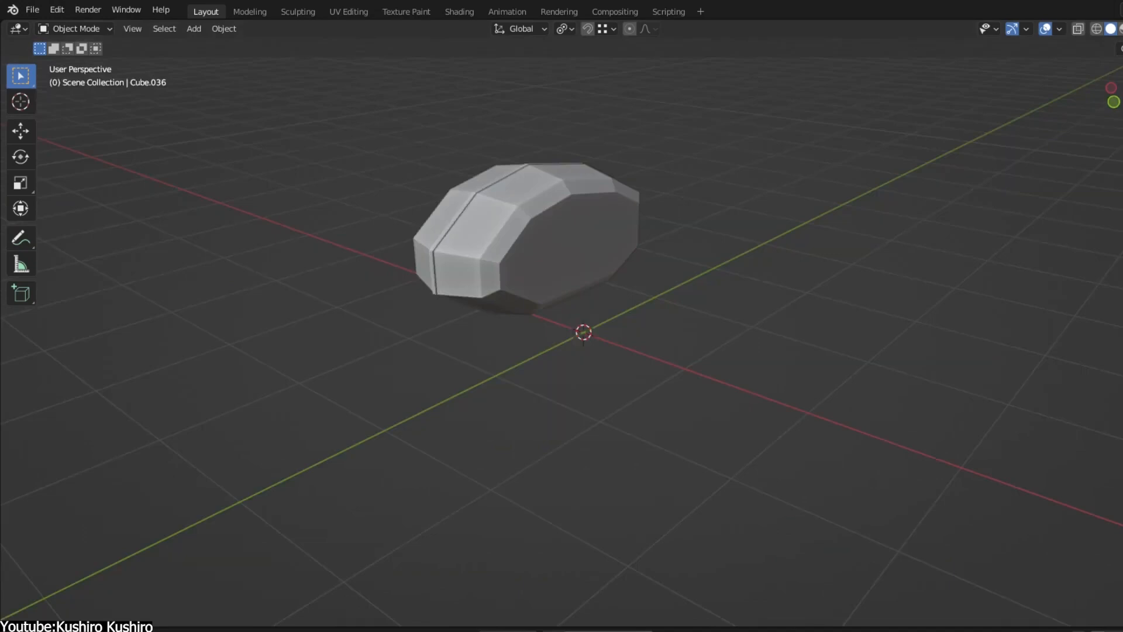
key("Tab")
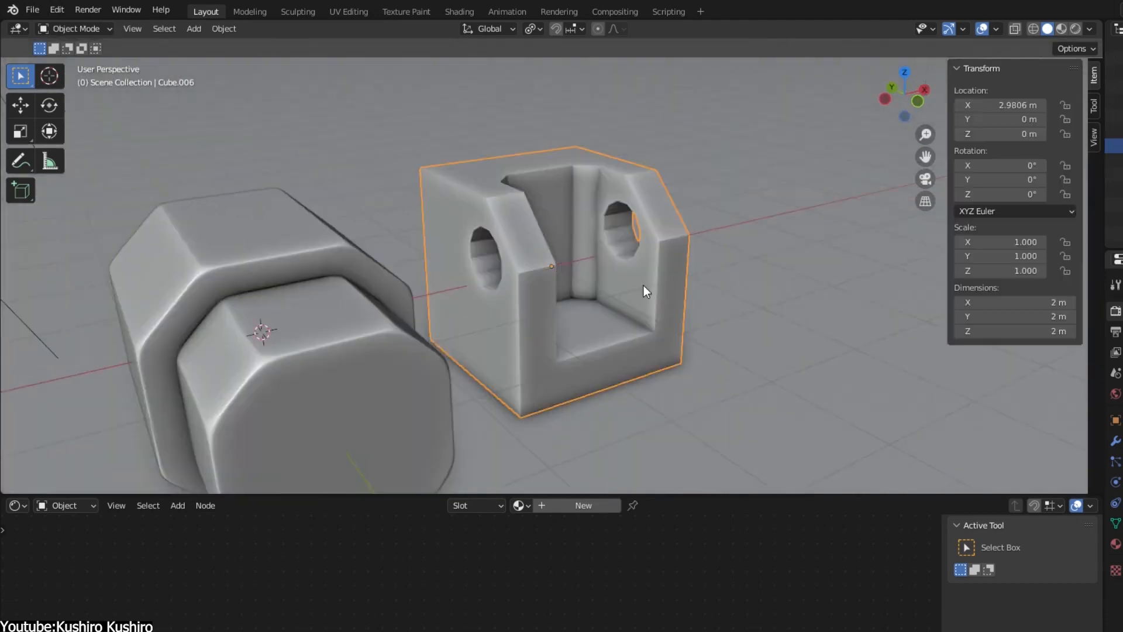
key("Tab")
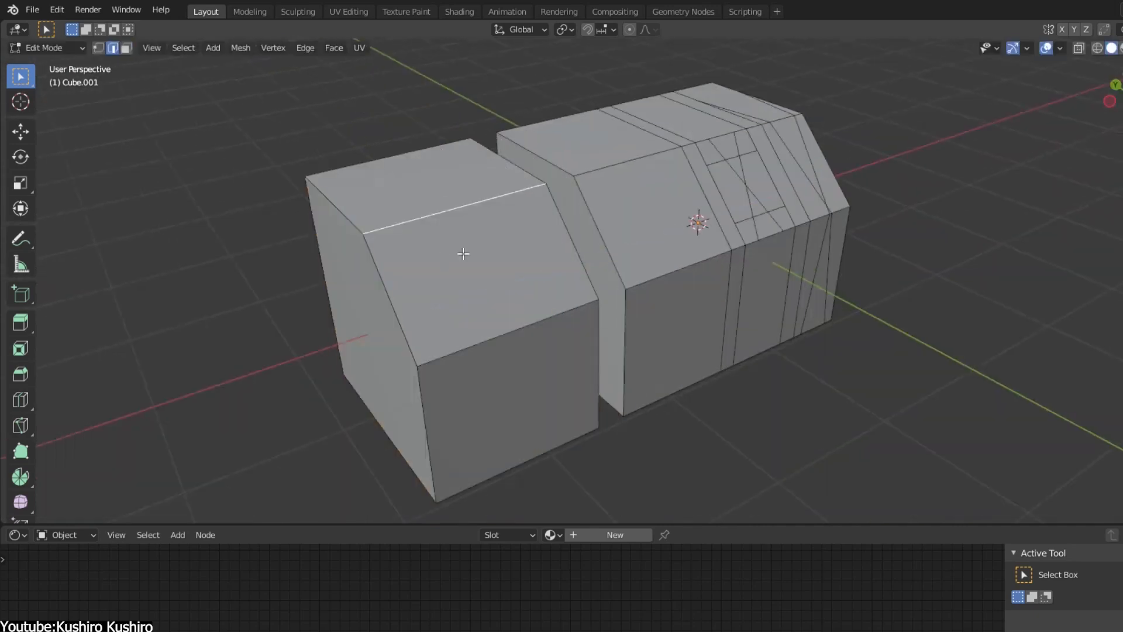
- Run Face Cutter from Quick Favorites to slice new edges into the top block's selected faces
left_click(475, 253)
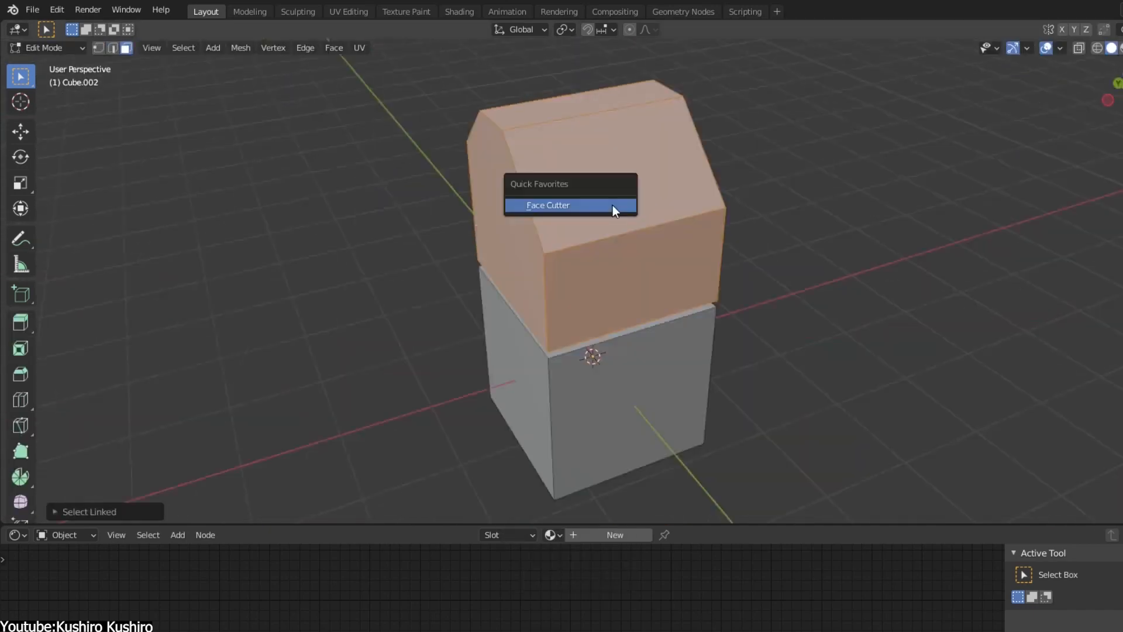
left_click(548, 204)
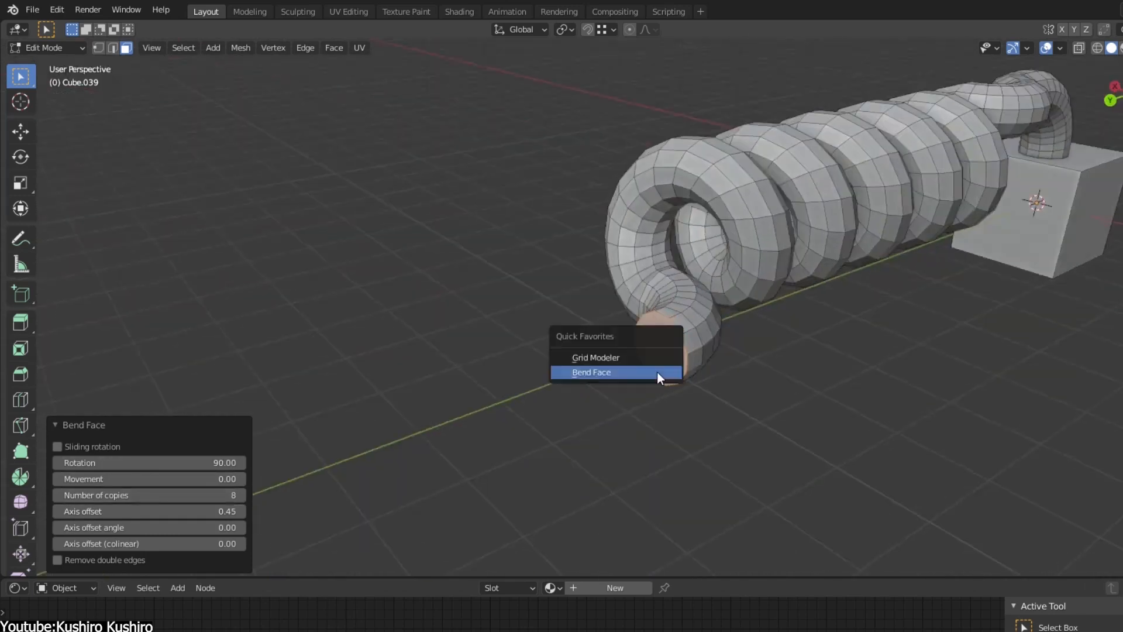
- Bend the tube's end face again (rotation 90, 8 copies) and return to Object Mode to show the closed spiral
left_click(591, 372)
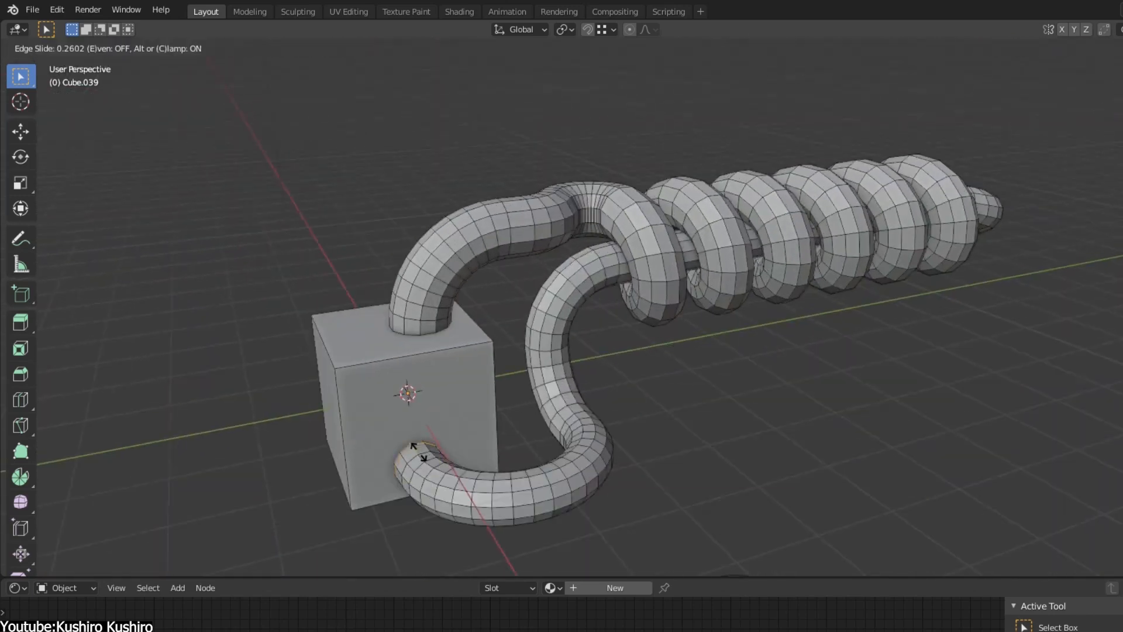
key("Tab")
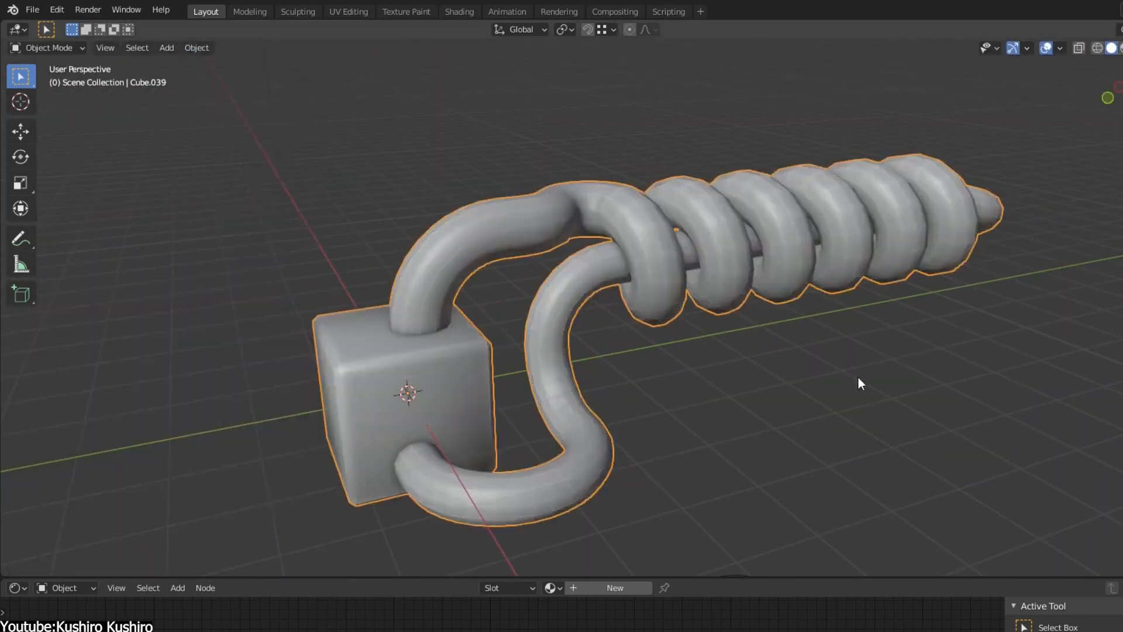